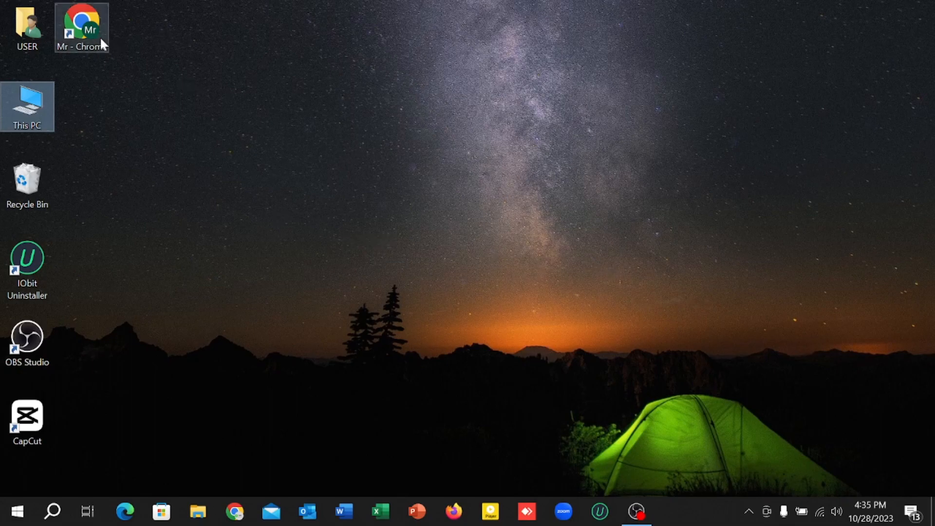
Step: Launch Chrome and run a Google search for 'fiverr'
double_click(82, 28)
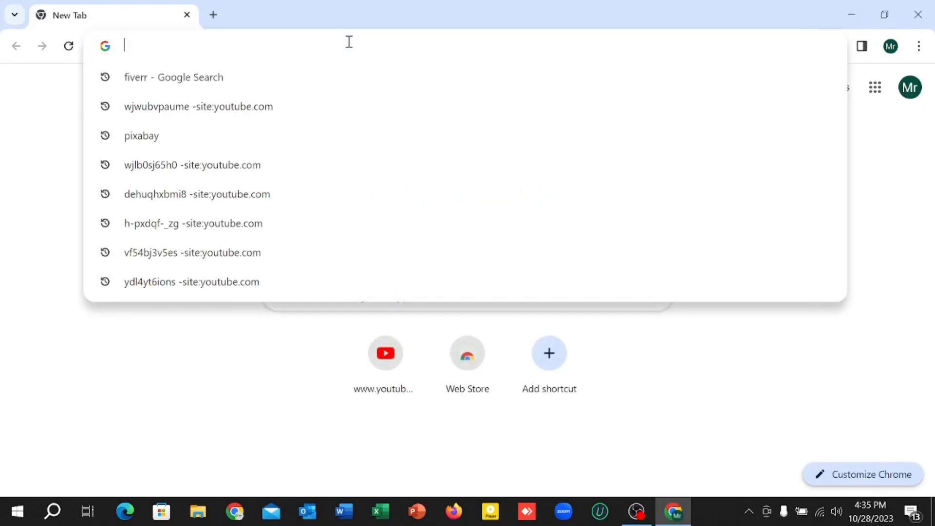
type("fiverr")
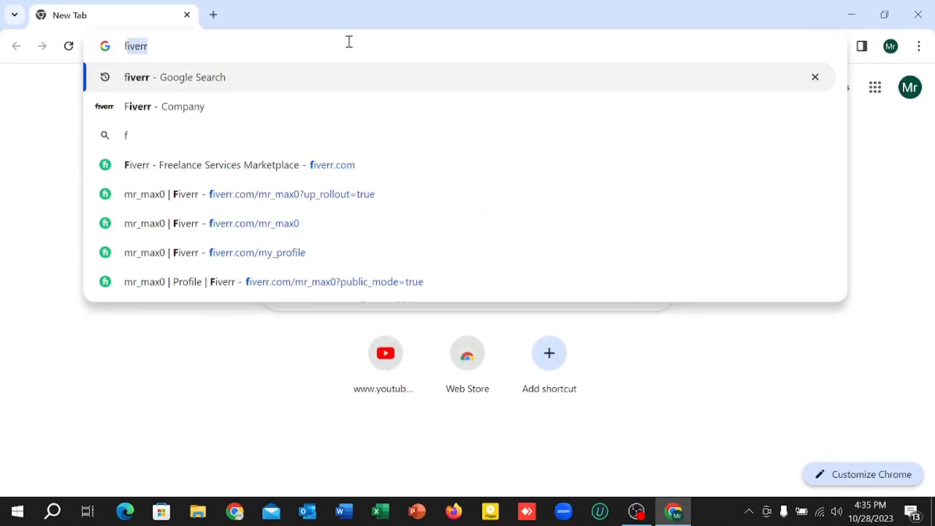
left_click(174, 77)
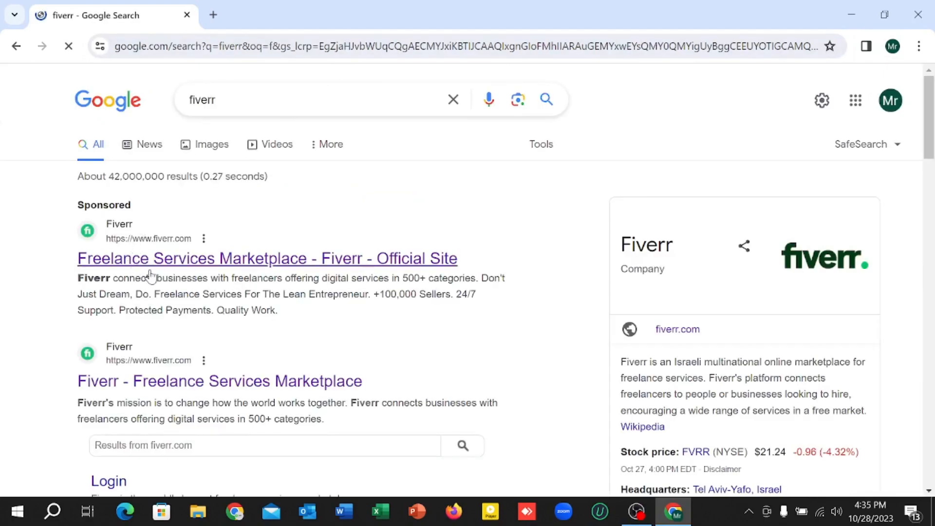
Step: Go to the official Fiverr site, open your profile, and dismiss the display-name tip
left_click(267, 257)
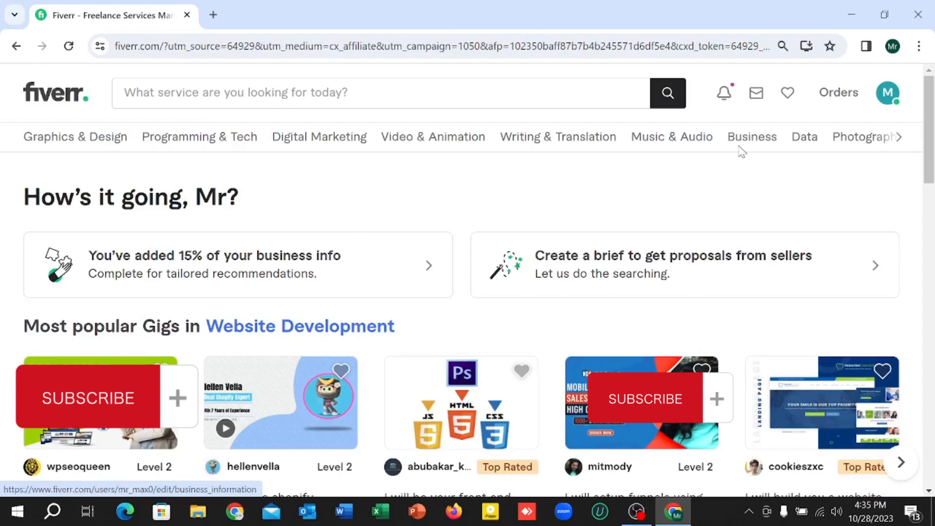
left_click(888, 92)
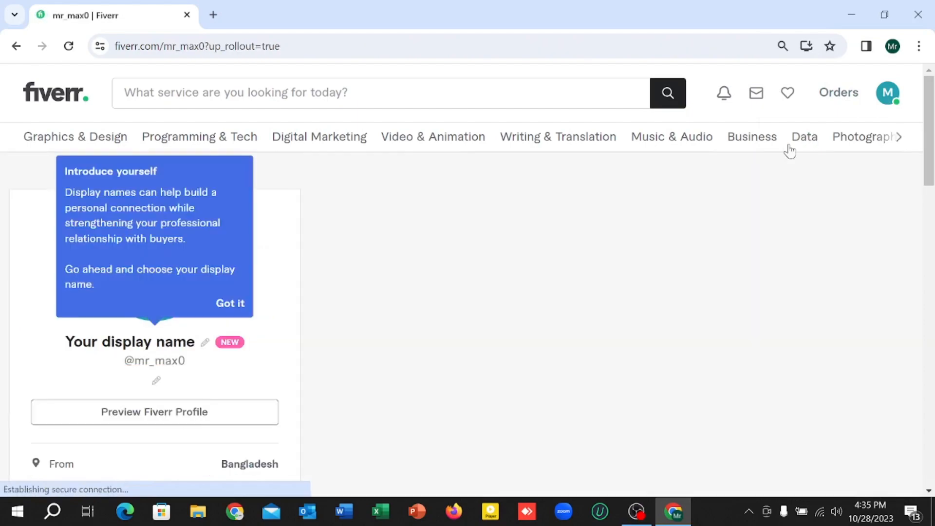
left_click(229, 303)
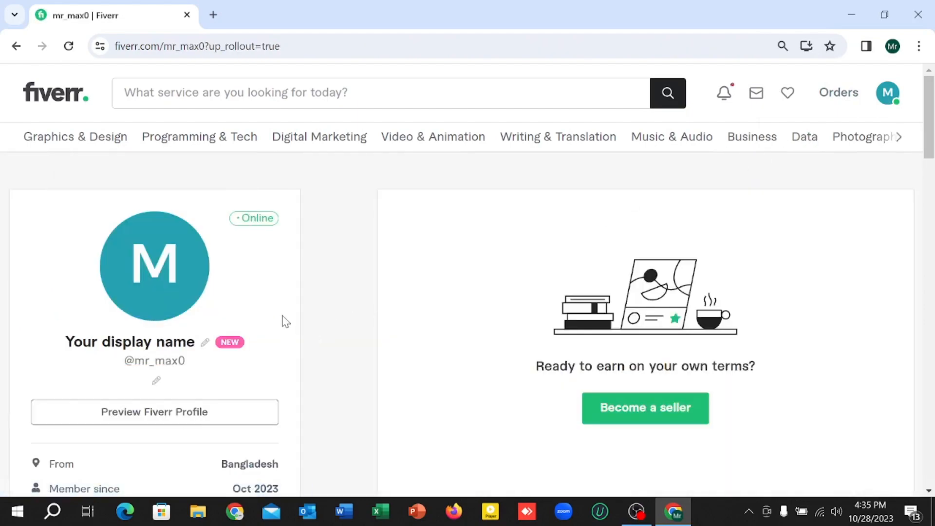
Step: Scroll down the profile sidebar and start editing the Description
scroll("down", 3)
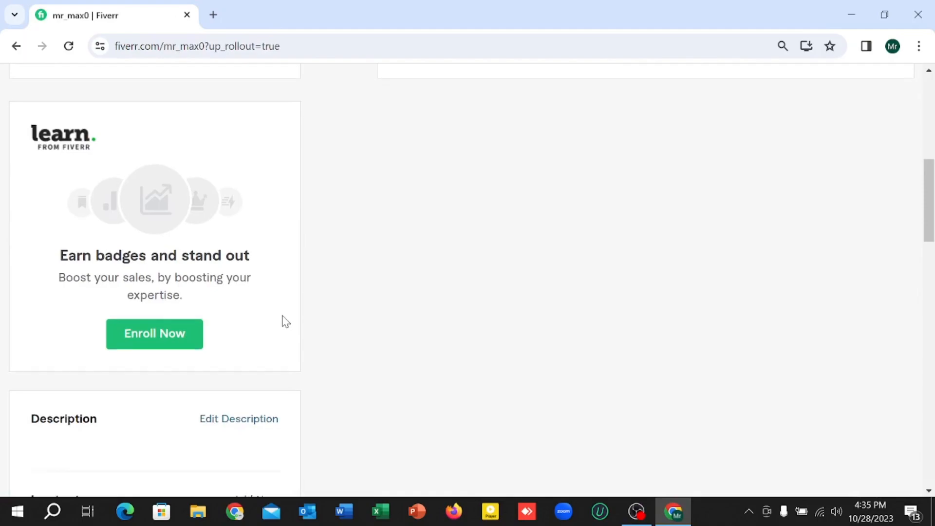
scroll("down", 3)
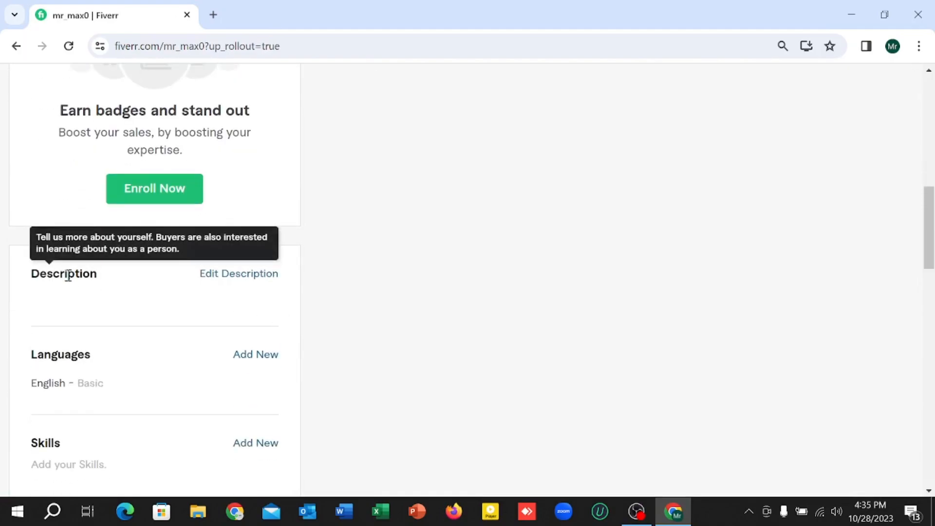
mouse_move(239, 274)
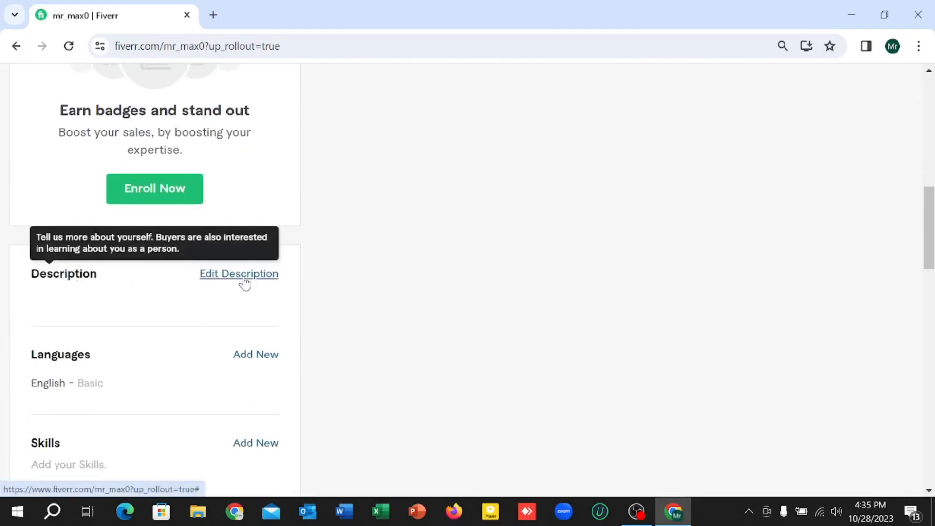
left_click(239, 273)
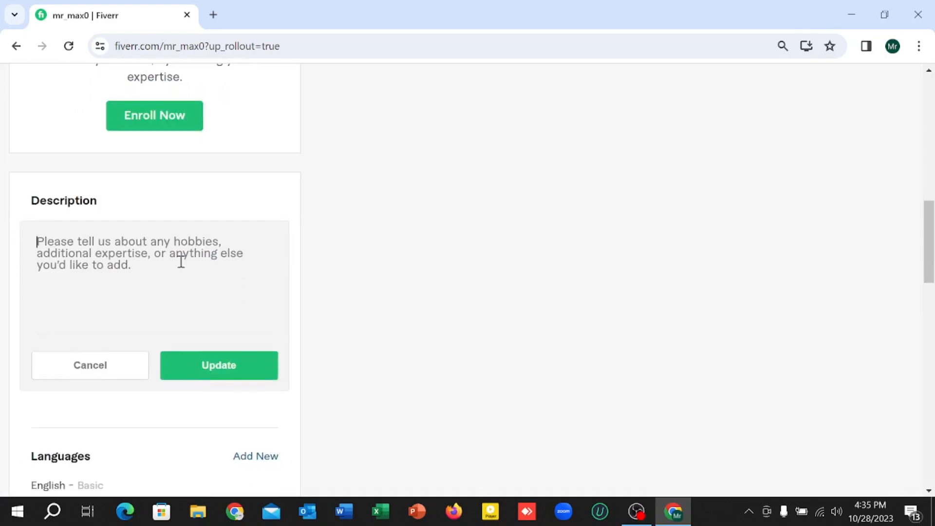
Step: Enter 'Hi, i am a professional web designer.' as the profile description and save it
type("Hi")
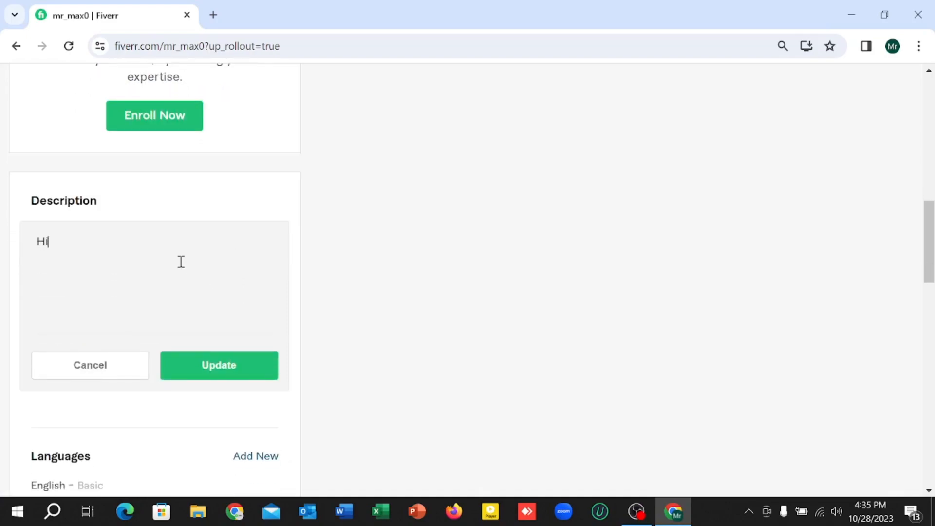
type(", i a")
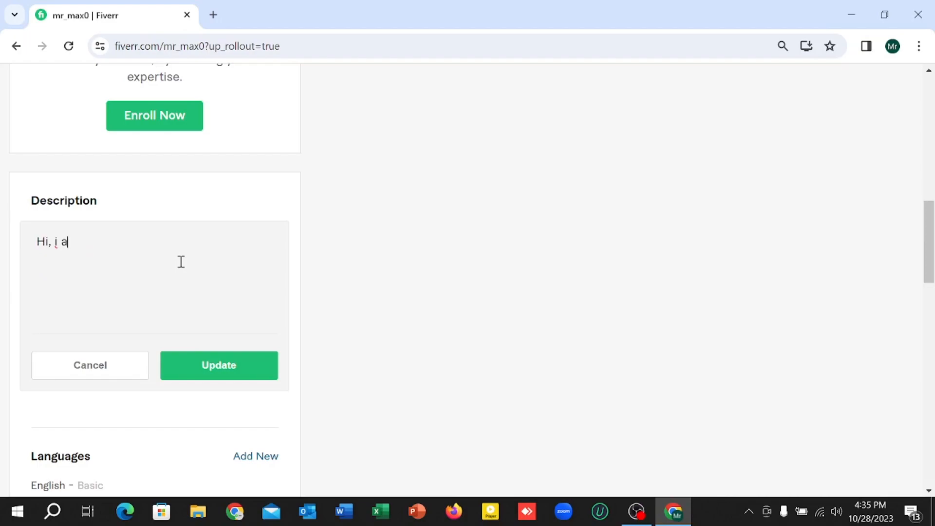
type("m a")
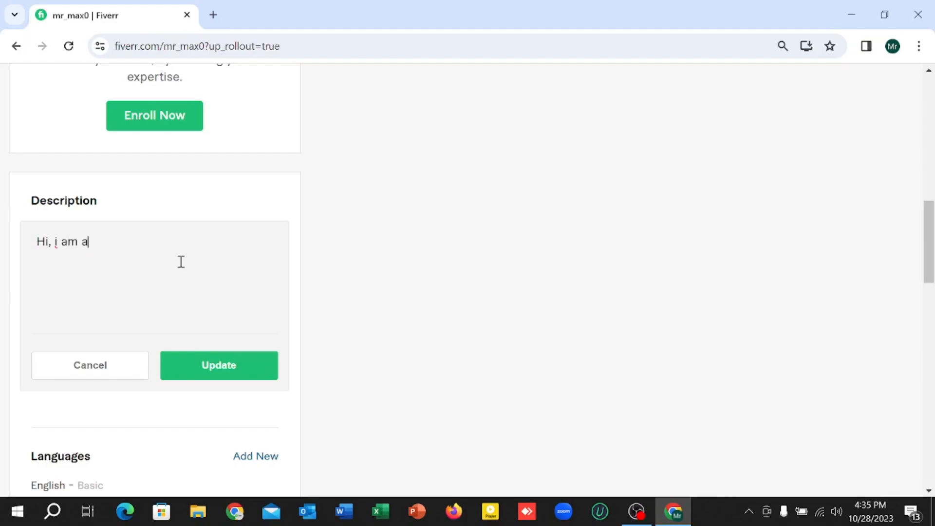
type("prof")
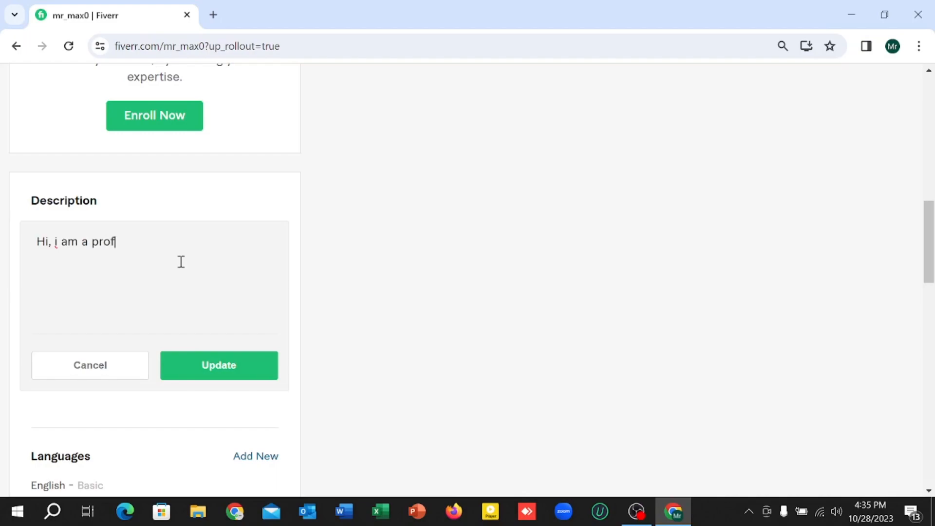
type("ession")
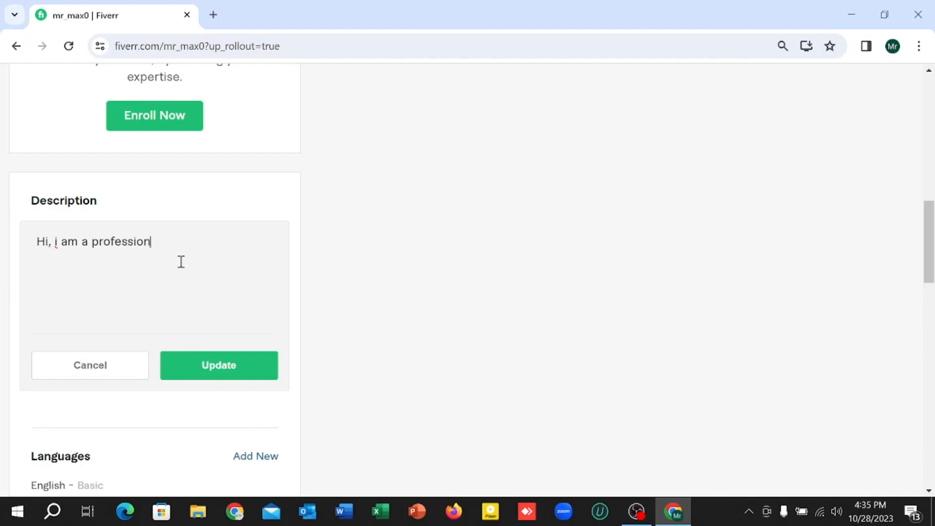
type("w")
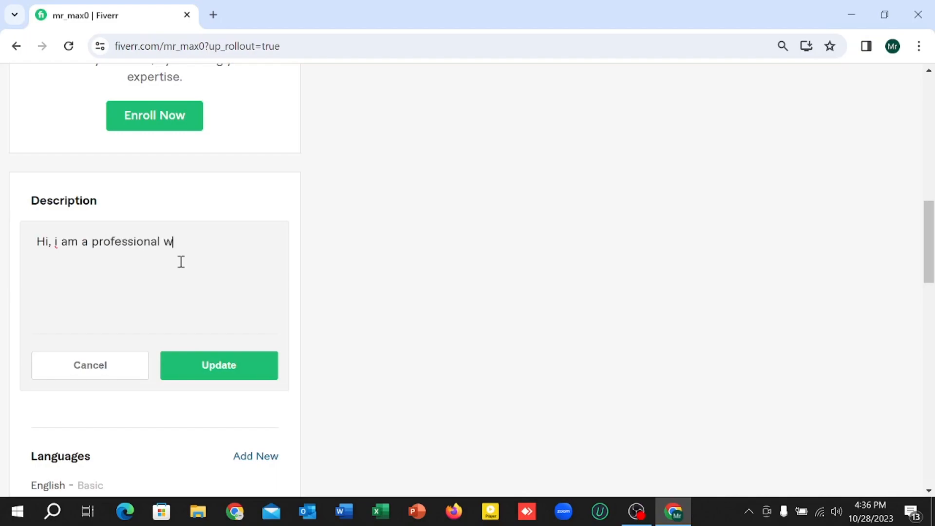
type("eb des")
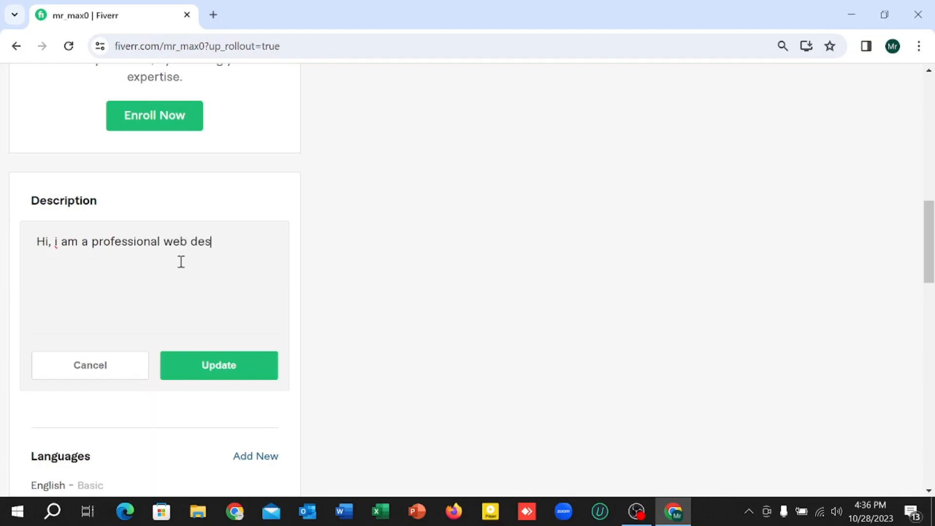
type("igner.")
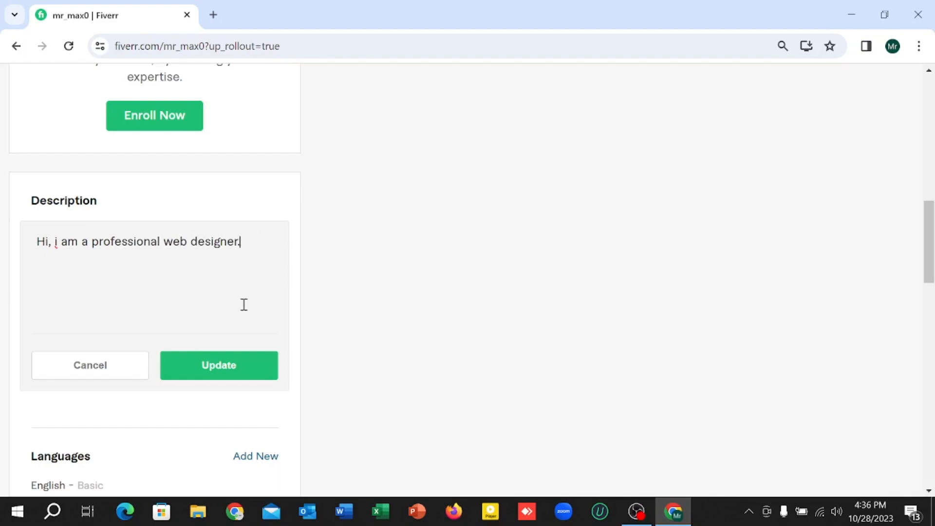
left_click(219, 364)
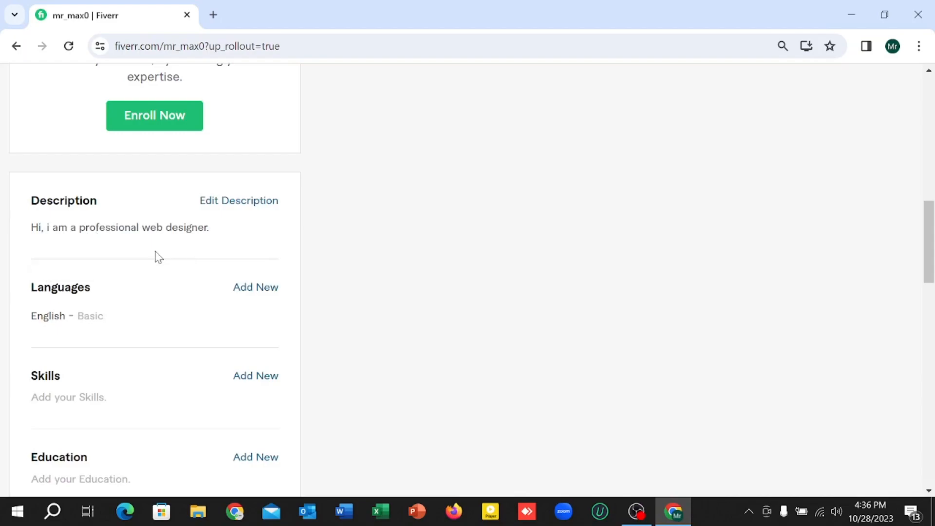
Step: Confirm the profile update so the new description stays in place
left_click(68, 46)
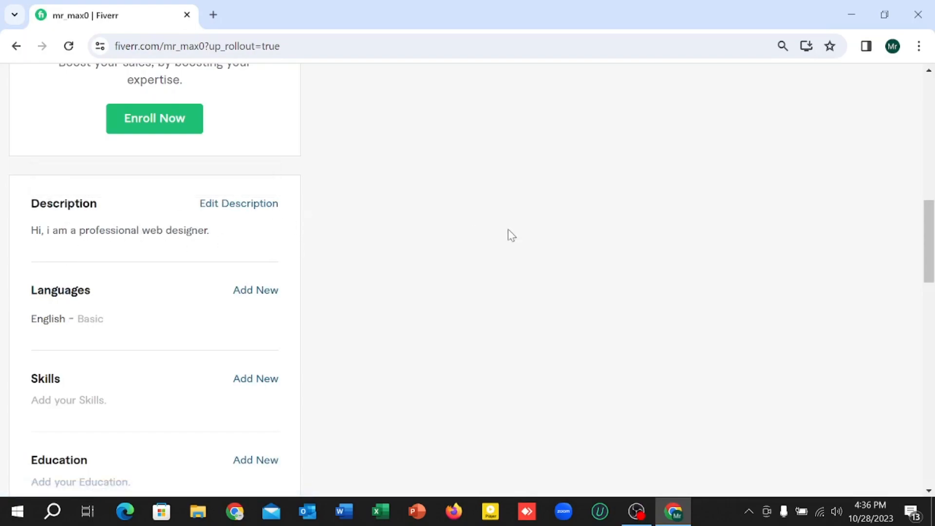
mouse_move(505, 233)
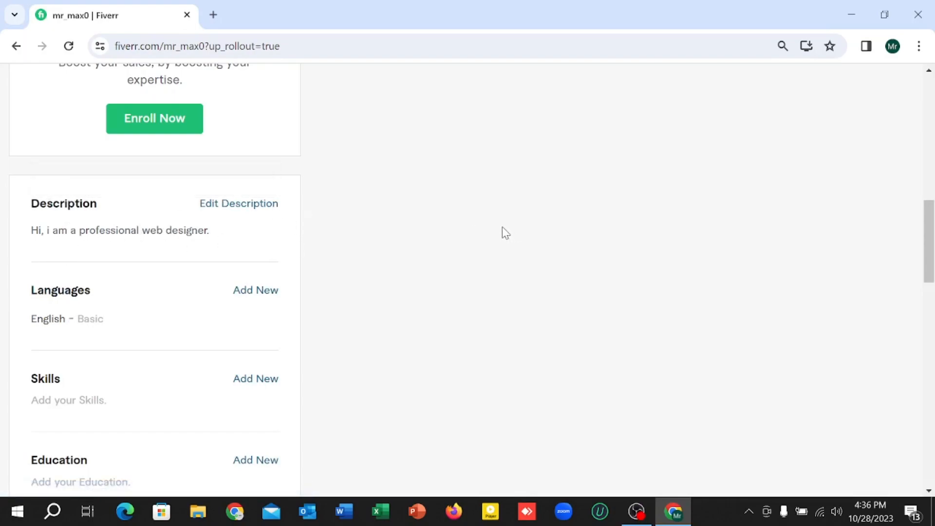